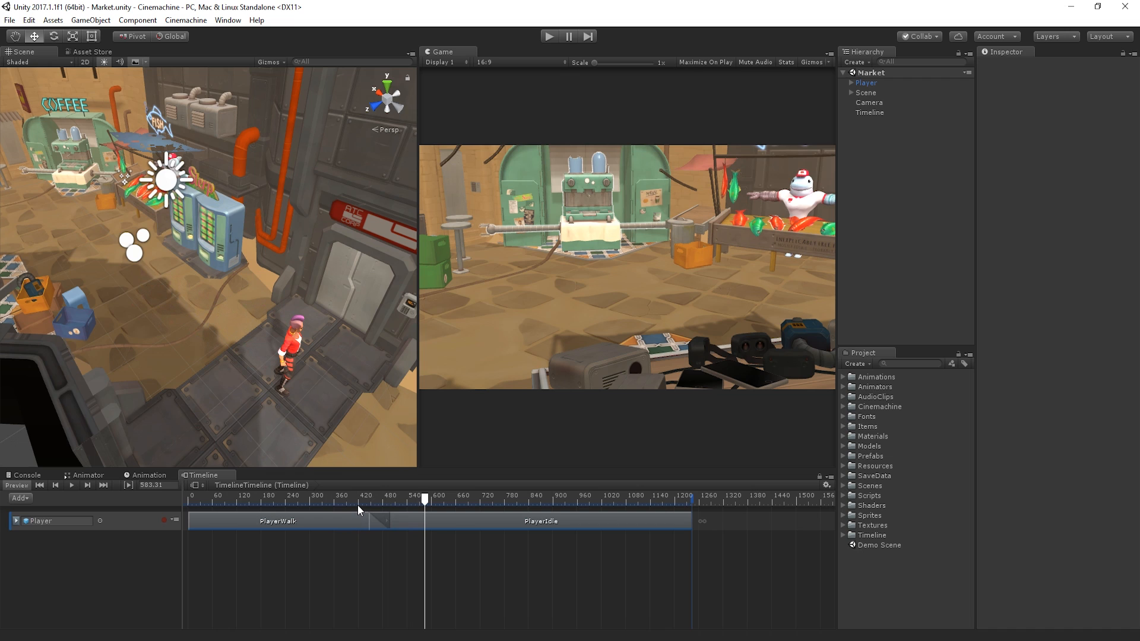
- Add a CinemachineBrain component to the Camera, found by searching 'cinema'
{"action": "left_click", "coordinate": [1055, 393]}
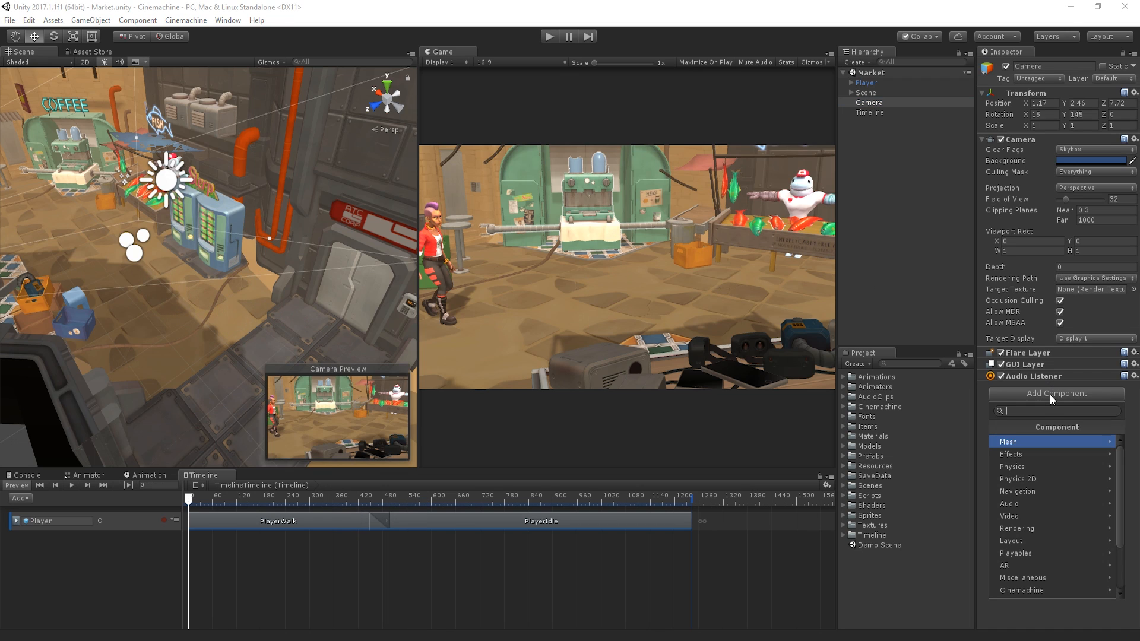
{"action": "type", "text": "cinema"}
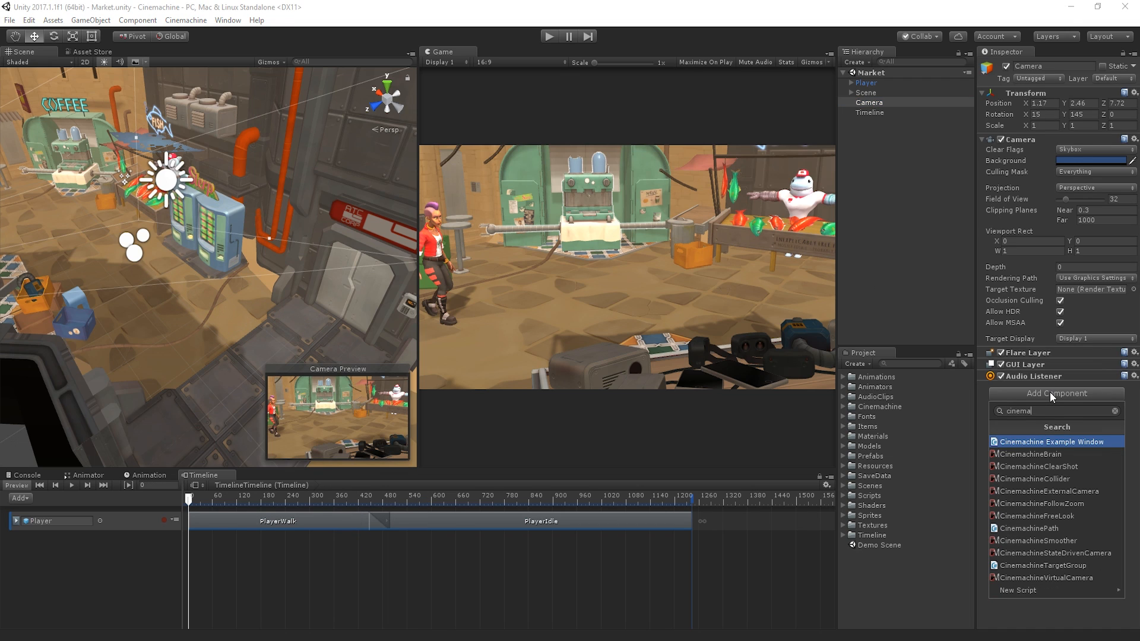
{"action": "left_click", "coordinate": [1036, 454]}
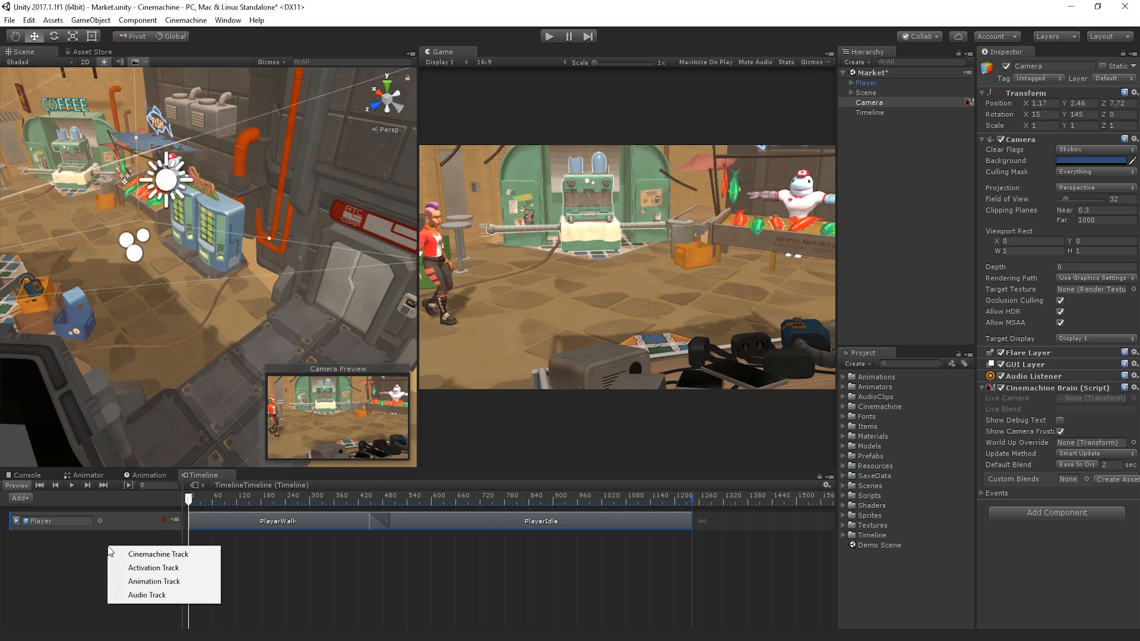
{"action": "mouse_move", "coordinate": [158, 553]}
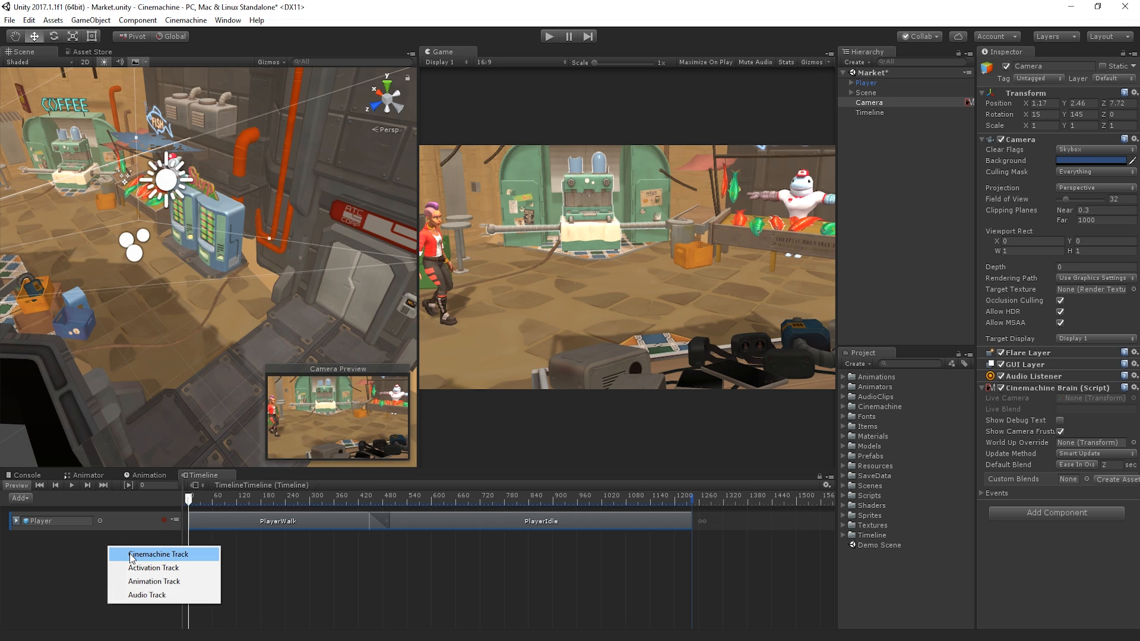
- Add a Cinemachine track bound to Camera holding a five-second empty shot clip
{"action": "left_click", "coordinate": [152, 554]}
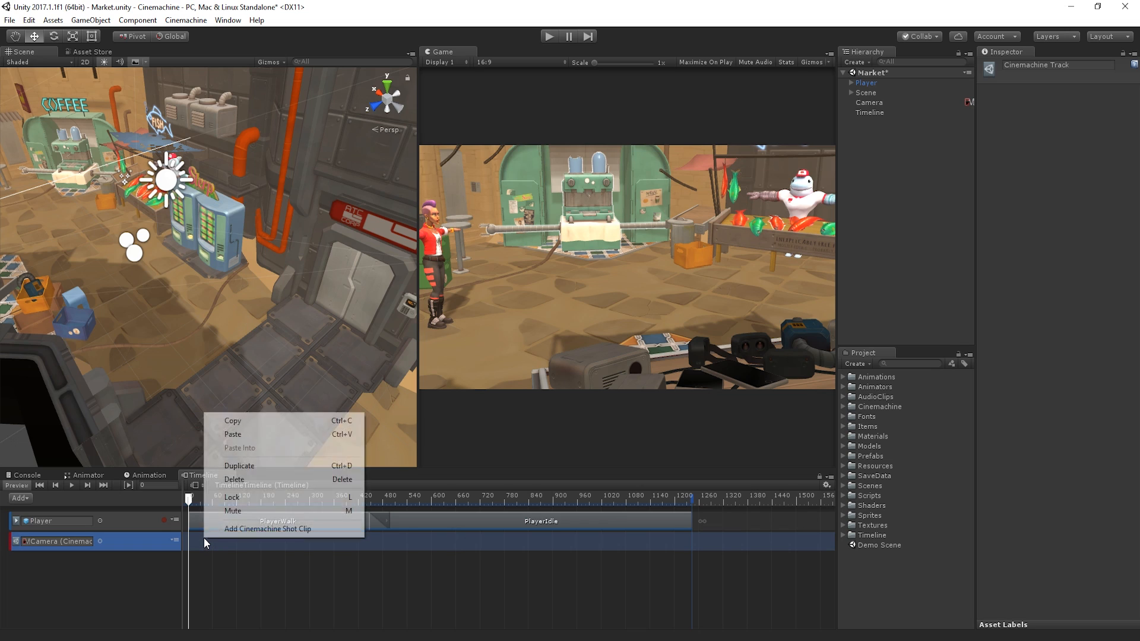
{"action": "mouse_move", "coordinate": [267, 528]}
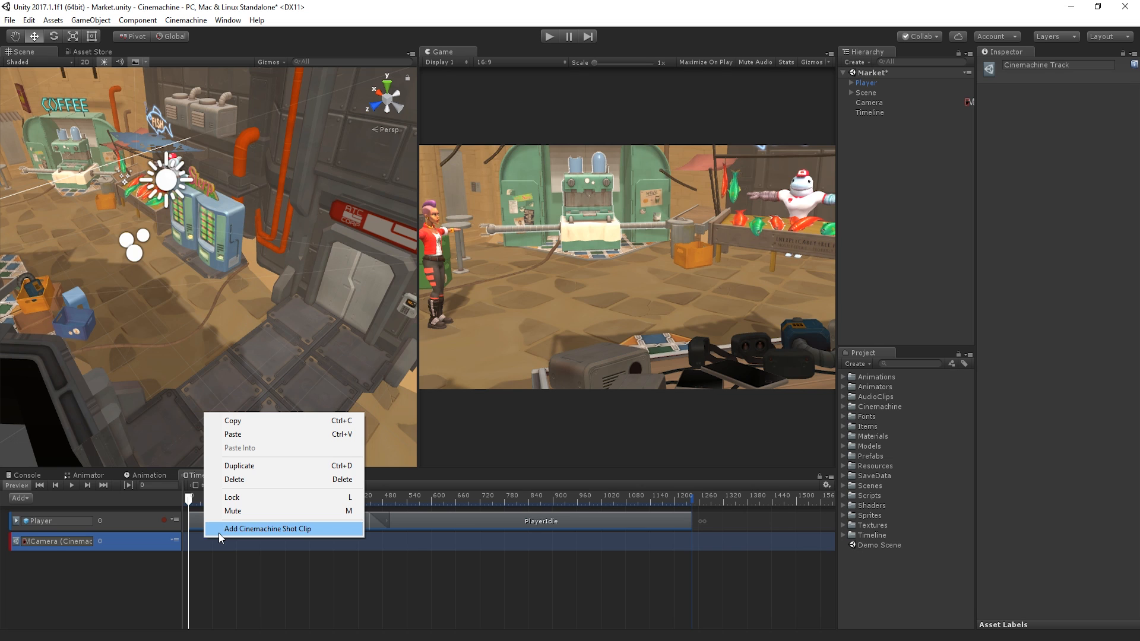
{"action": "left_click", "coordinate": [268, 528]}
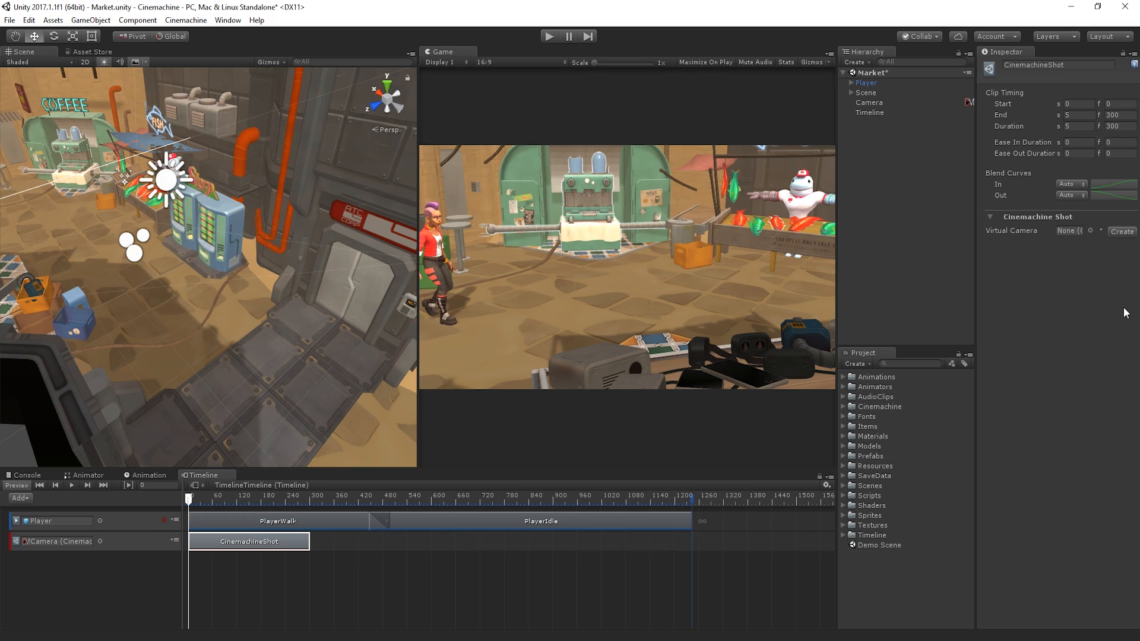
{"action": "mouse_move", "coordinate": [1136, 250]}
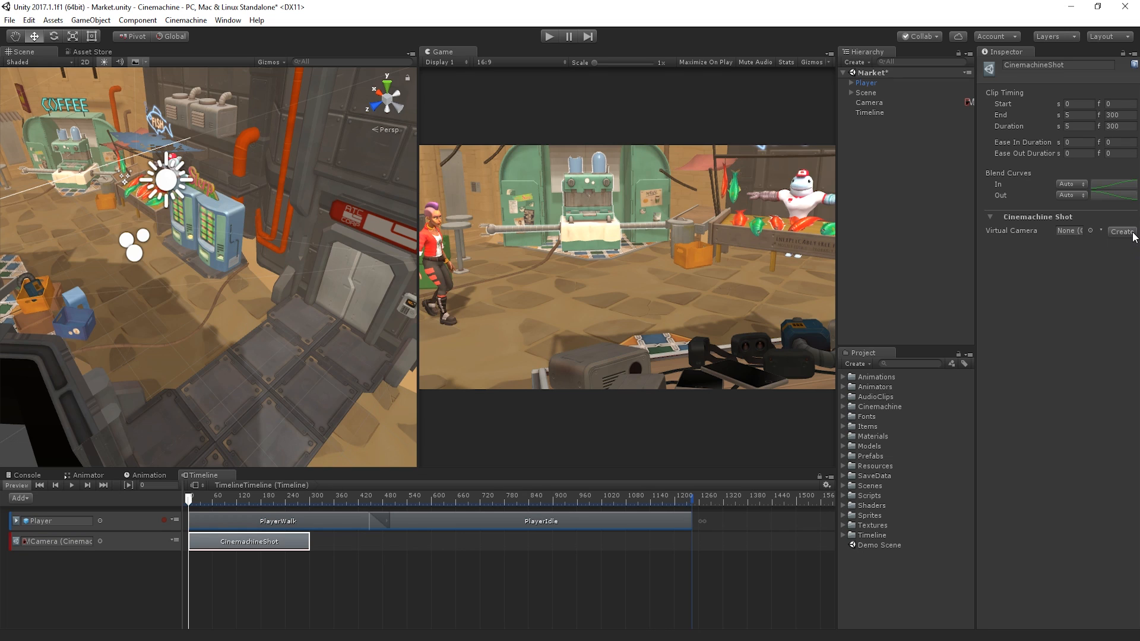
- Create virtual camera CM vcam1 for the CinemachineShot clip from the Inspector
{"action": "left_click", "coordinate": [1121, 230]}
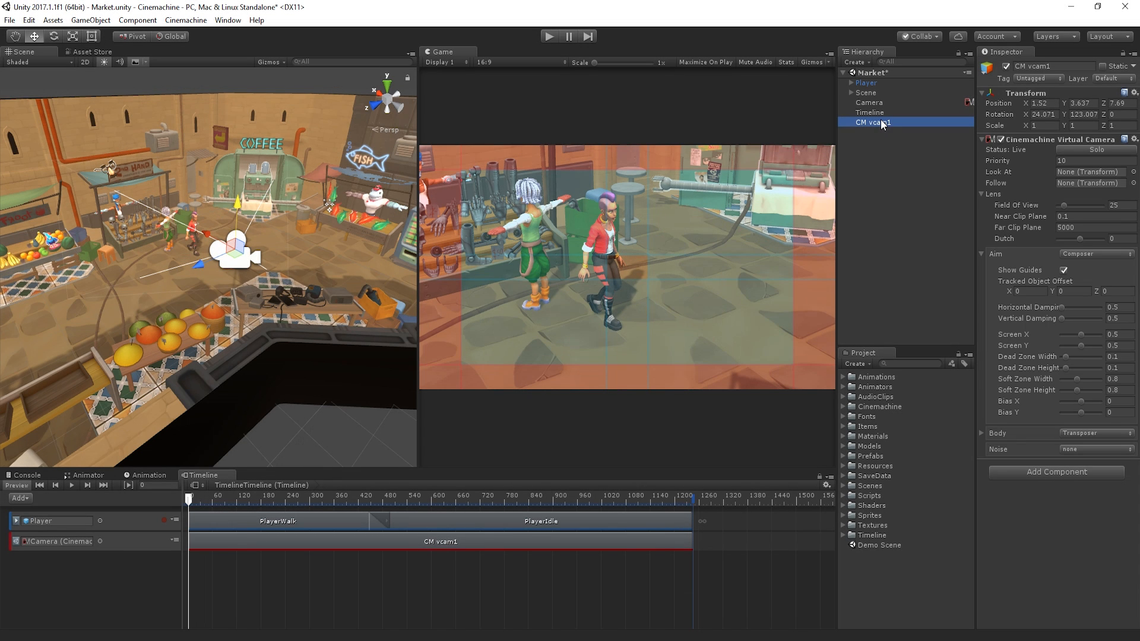
- Select CM vcam1 and set its Look At target to ControlsUpperBody
{"action": "left_click", "coordinate": [848, 81]}
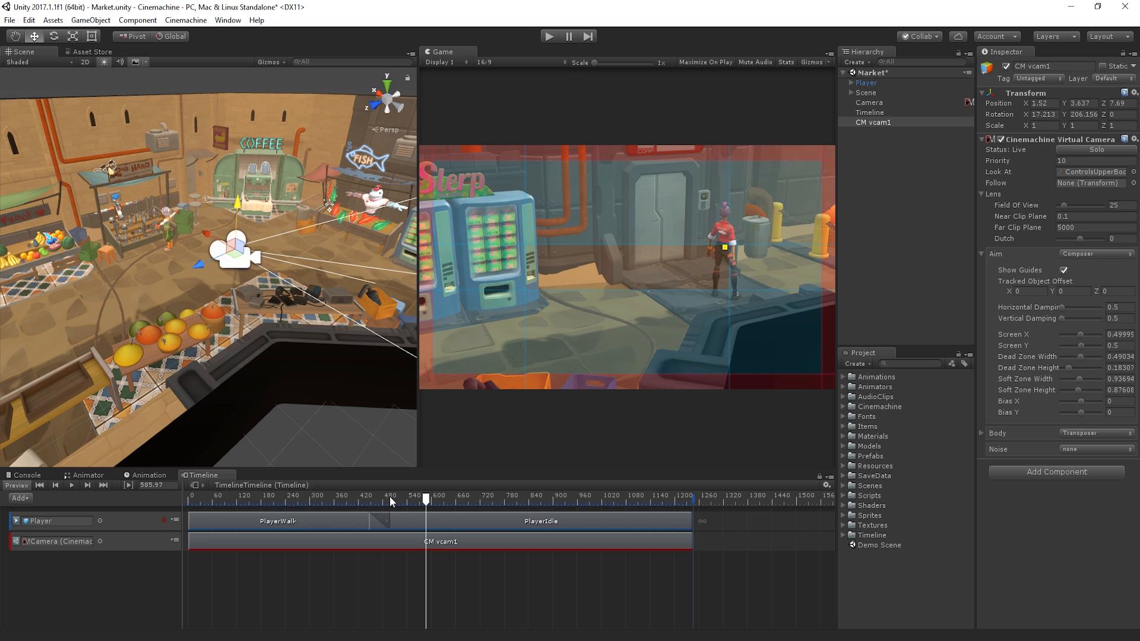
- Trim the CM vcam1 clip and add a CM vcam2 shot following ControlsHips
{"action": "left_click", "coordinate": [305, 541]}
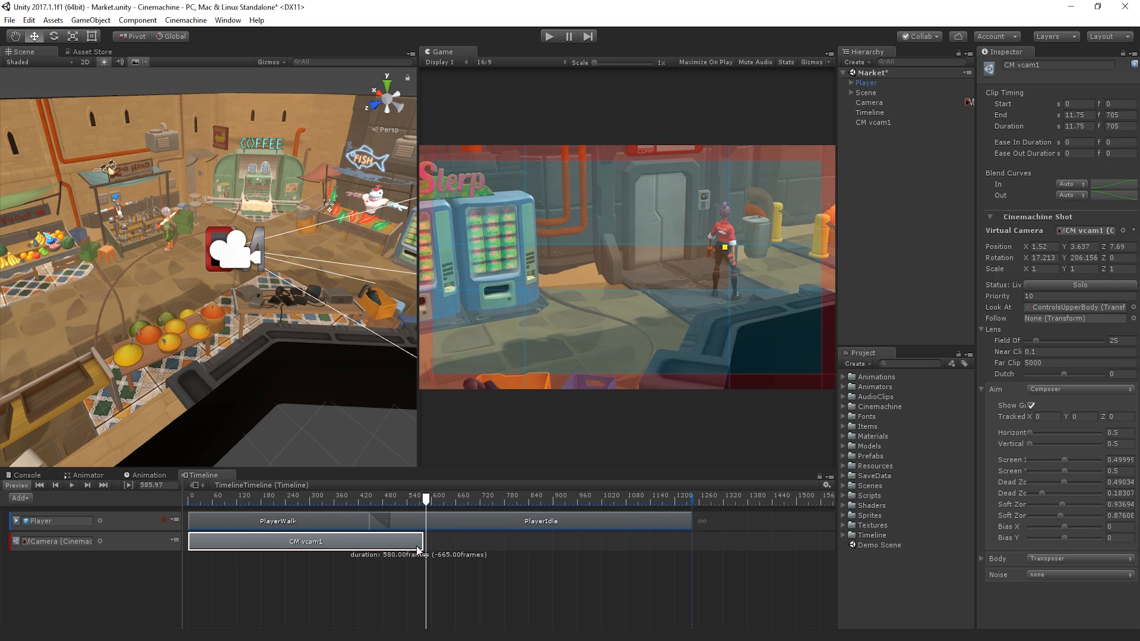
{"action": "right_click", "coordinate": [291, 541]}
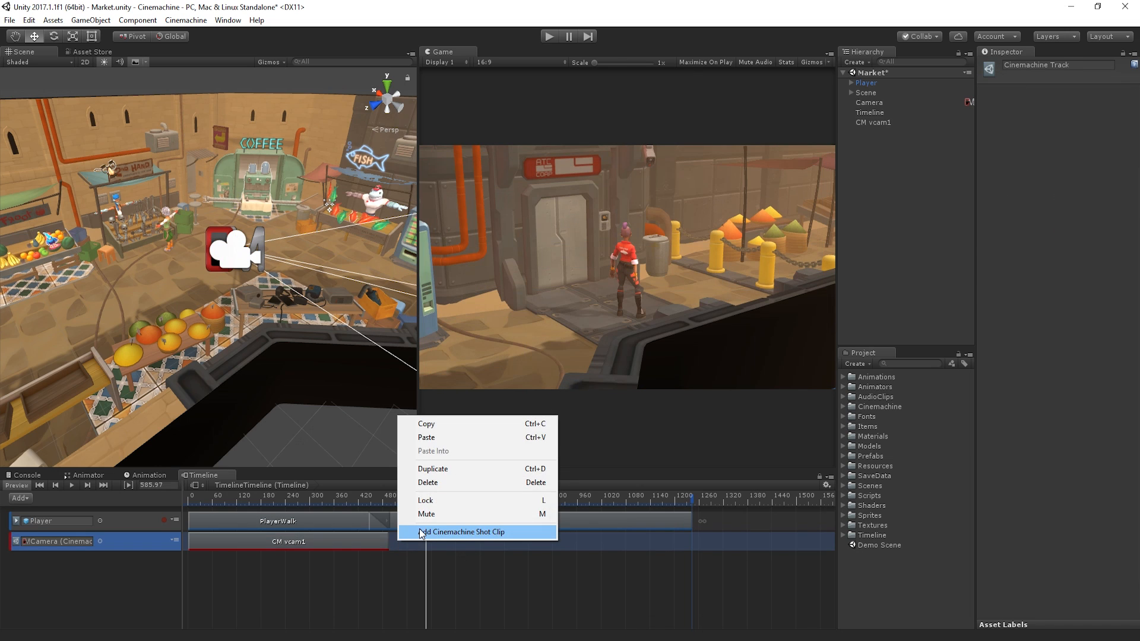
{"action": "left_click", "coordinate": [460, 531]}
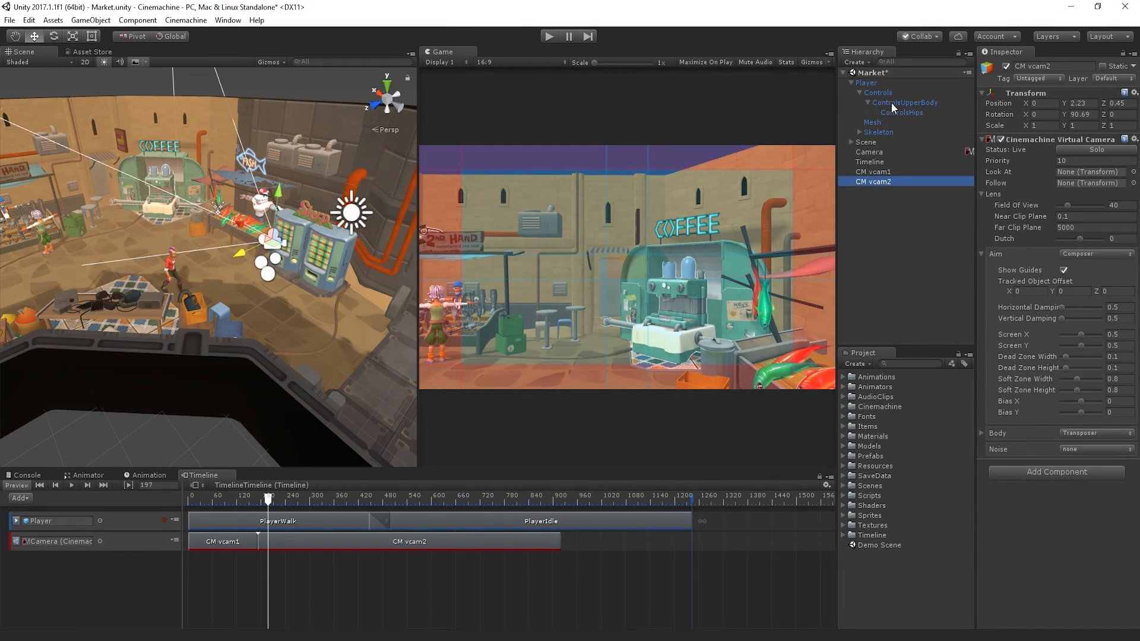
{"action": "left_click", "coordinate": [1090, 182]}
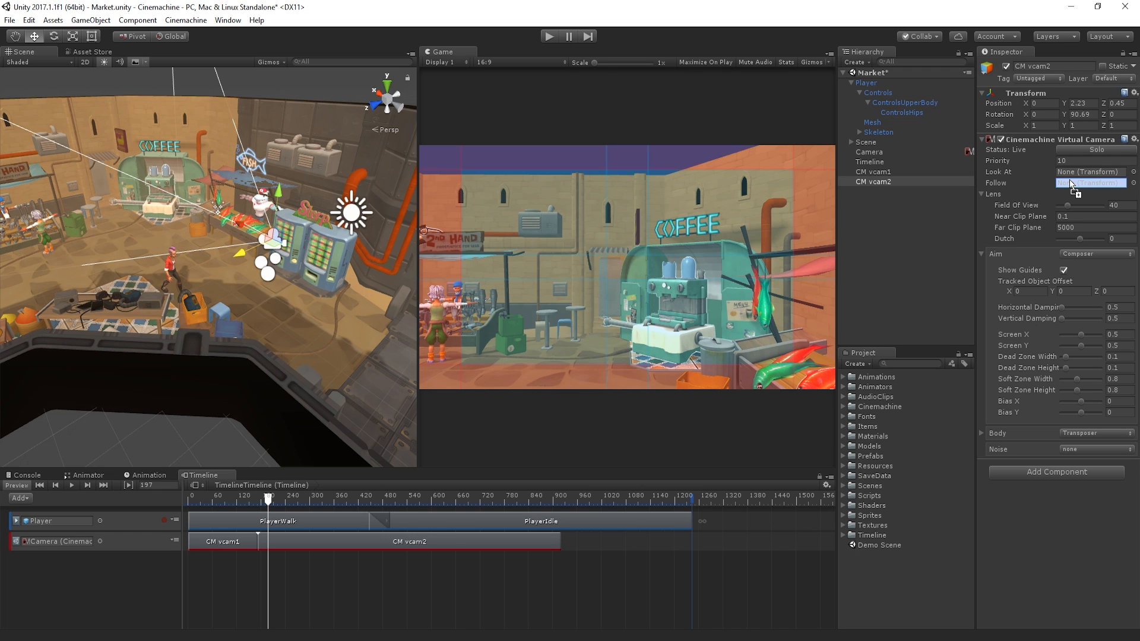
{"action": "left_click", "coordinate": [1091, 182]}
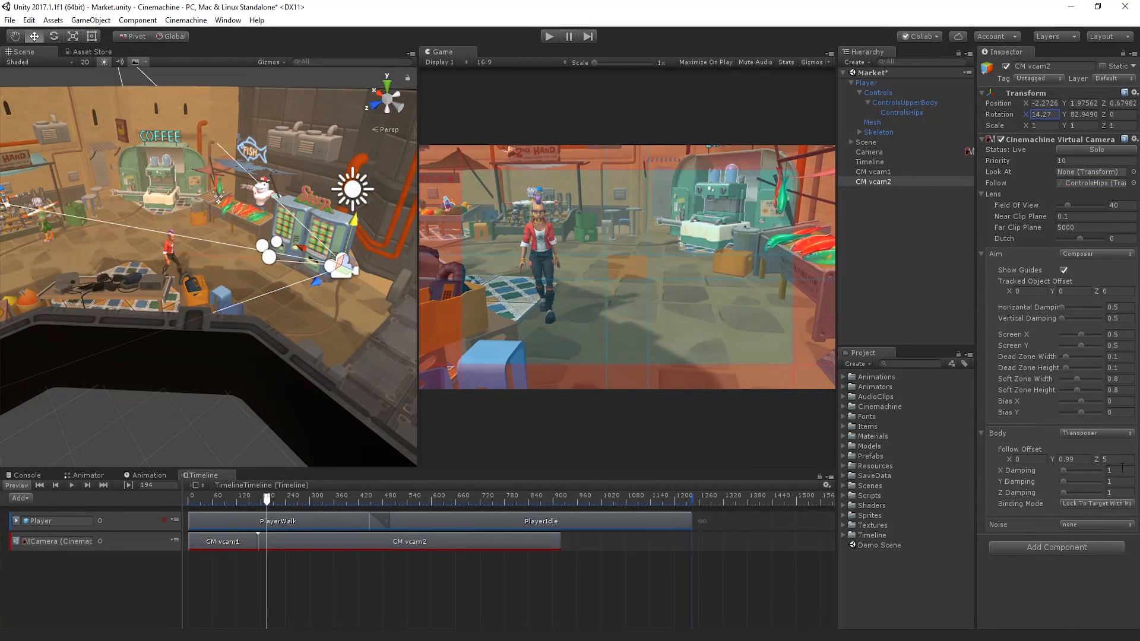